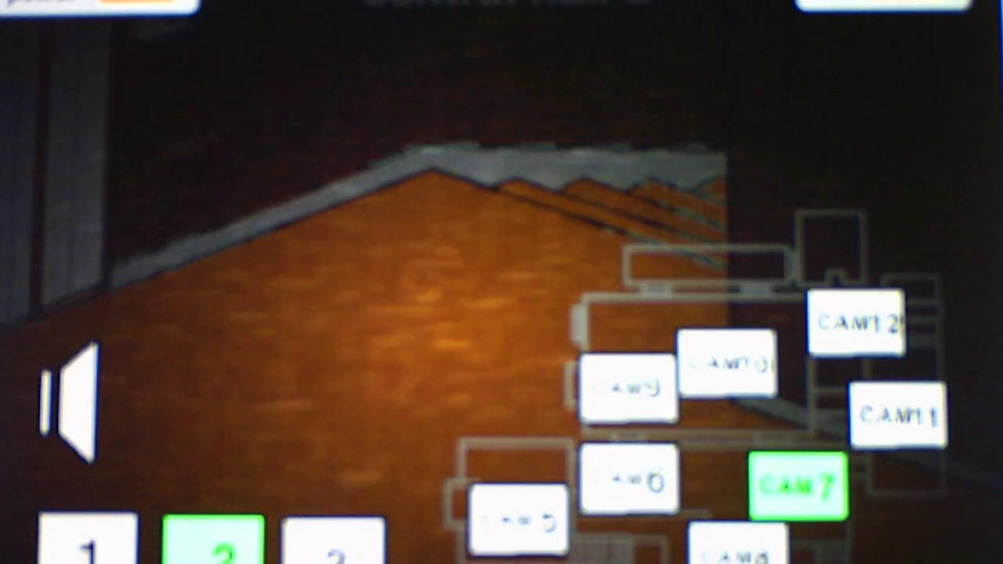
Step: Check CAM9's orange dragon and the purple curtain feed, then settle on the main stage feed
click(631, 388)
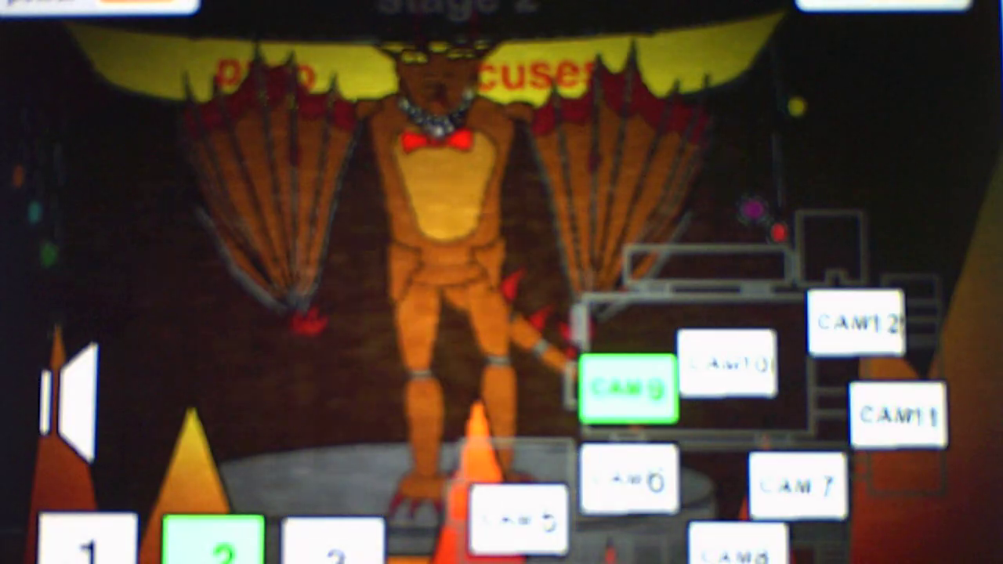
click(729, 363)
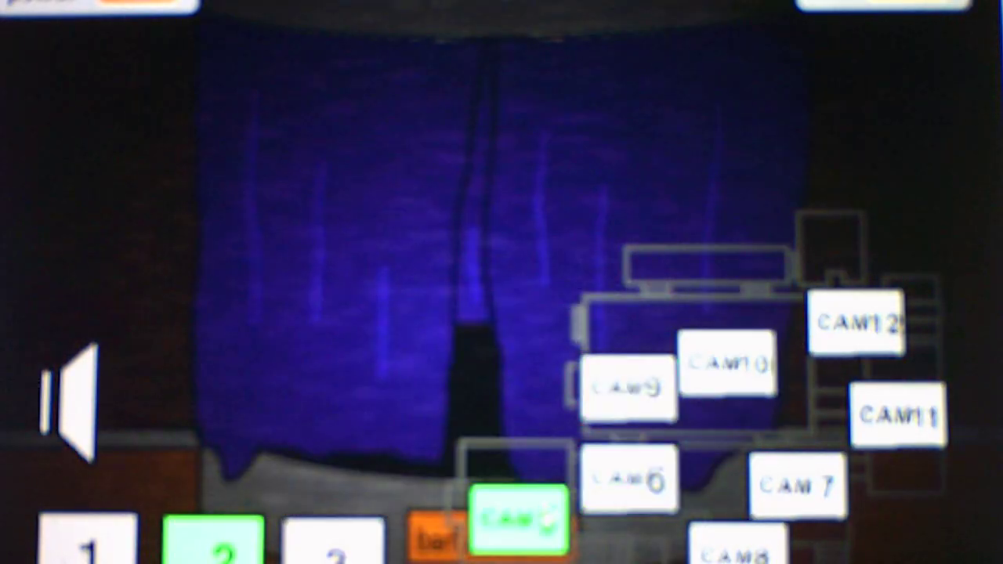
click(87, 536)
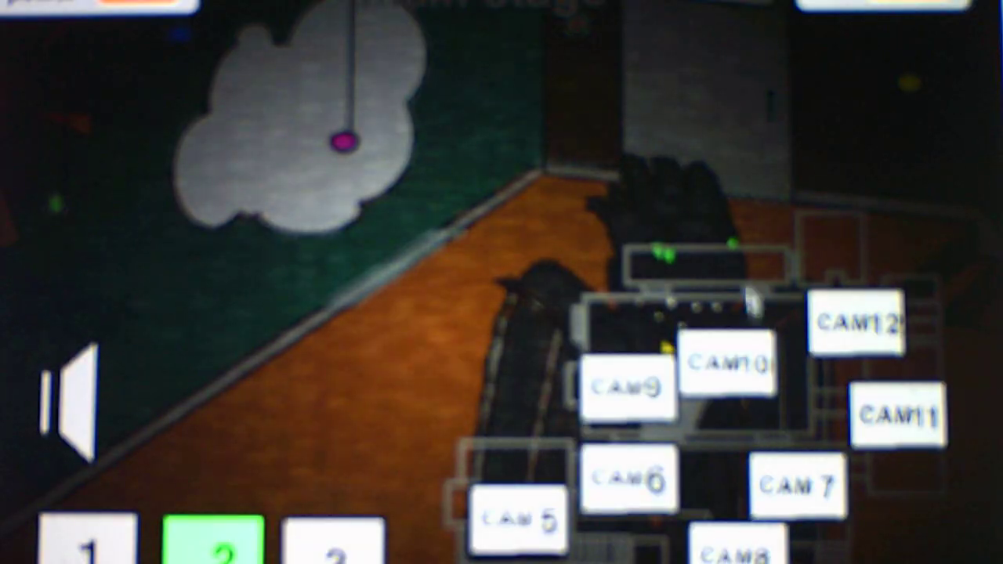
Step: Trigger the audio lure into its Reloading state and return to CAM9's orange dragon feed
click(632, 386)
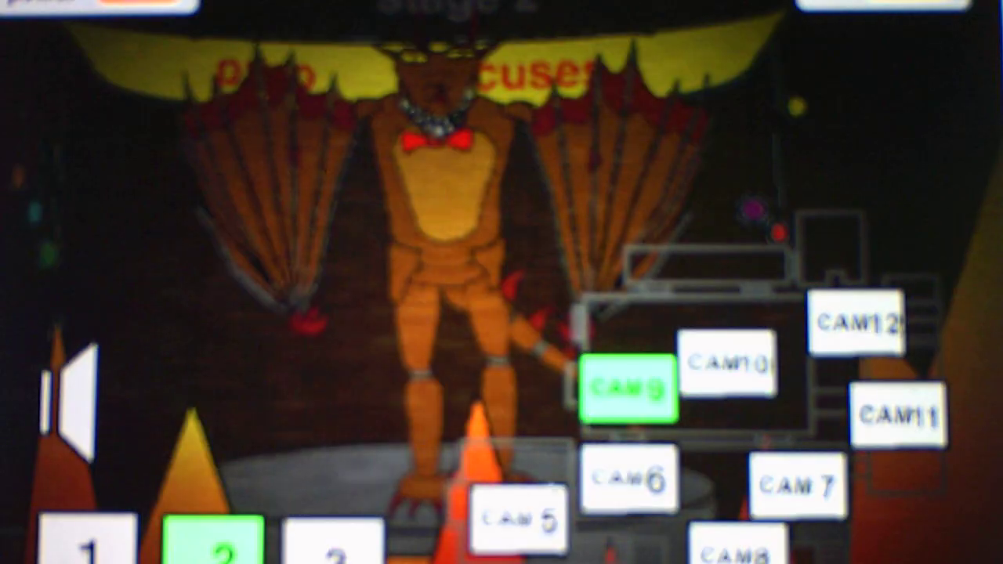
click(634, 478)
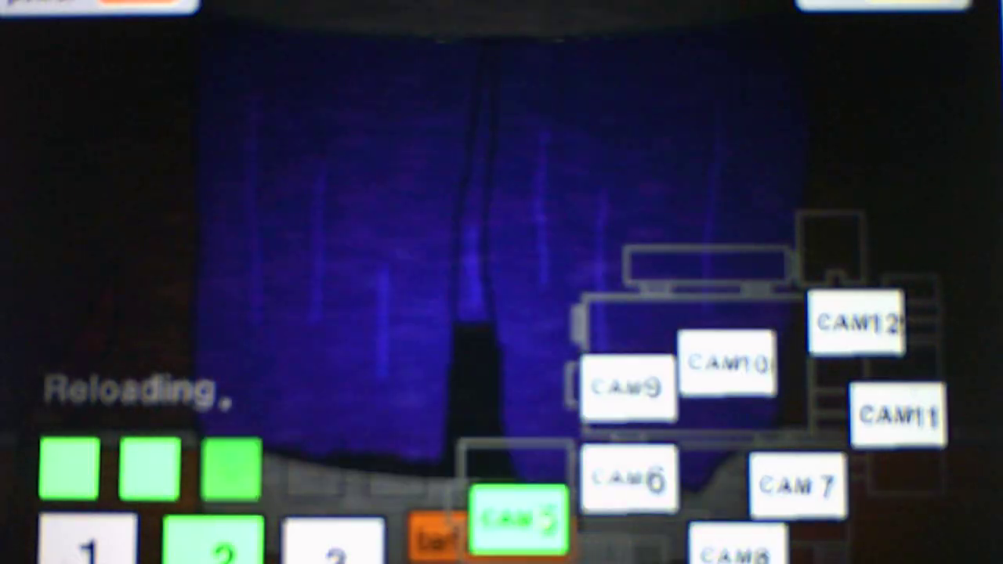
click(631, 388)
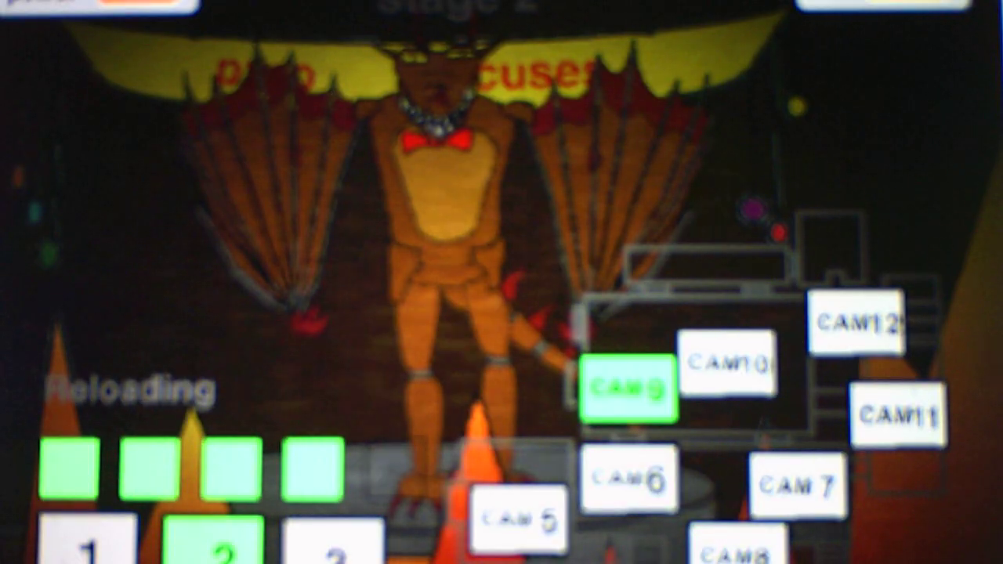